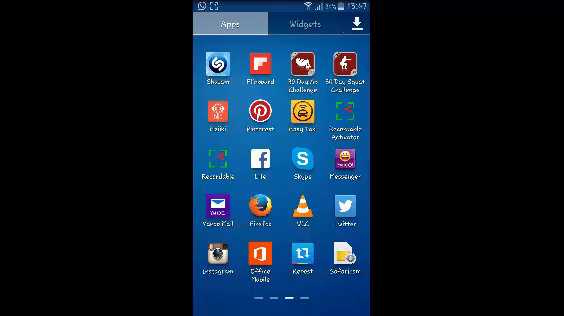
Swipe through the app drawer to launch Google Drive
{"action": "scroll", "scroll_direction": "left", "scroll_amount": 3}
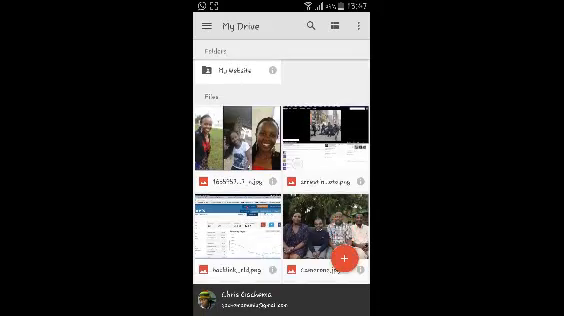
Scroll down the My Drive file grid until the Sheets spreadsheet is visible
{"action": "scroll", "scroll_direction": "down", "scroll_amount": 3}
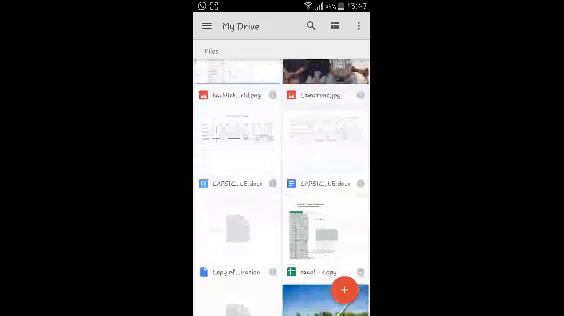
{"action": "scroll", "scroll_direction": "down", "scroll_amount": 3}
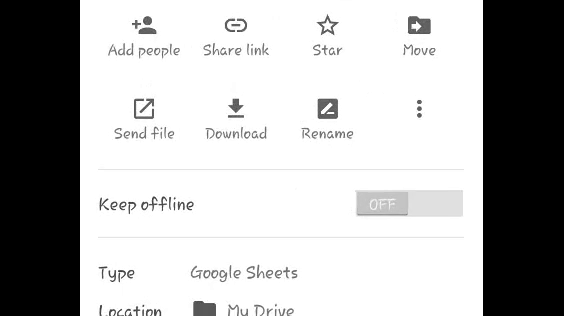
Switch Keep offline on in the spreadsheet's details panel
{"action": "left_click", "coordinate": [407, 204]}
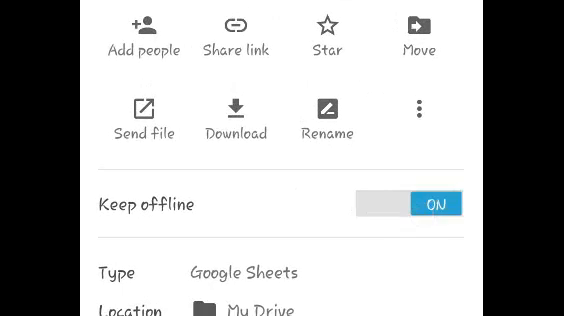